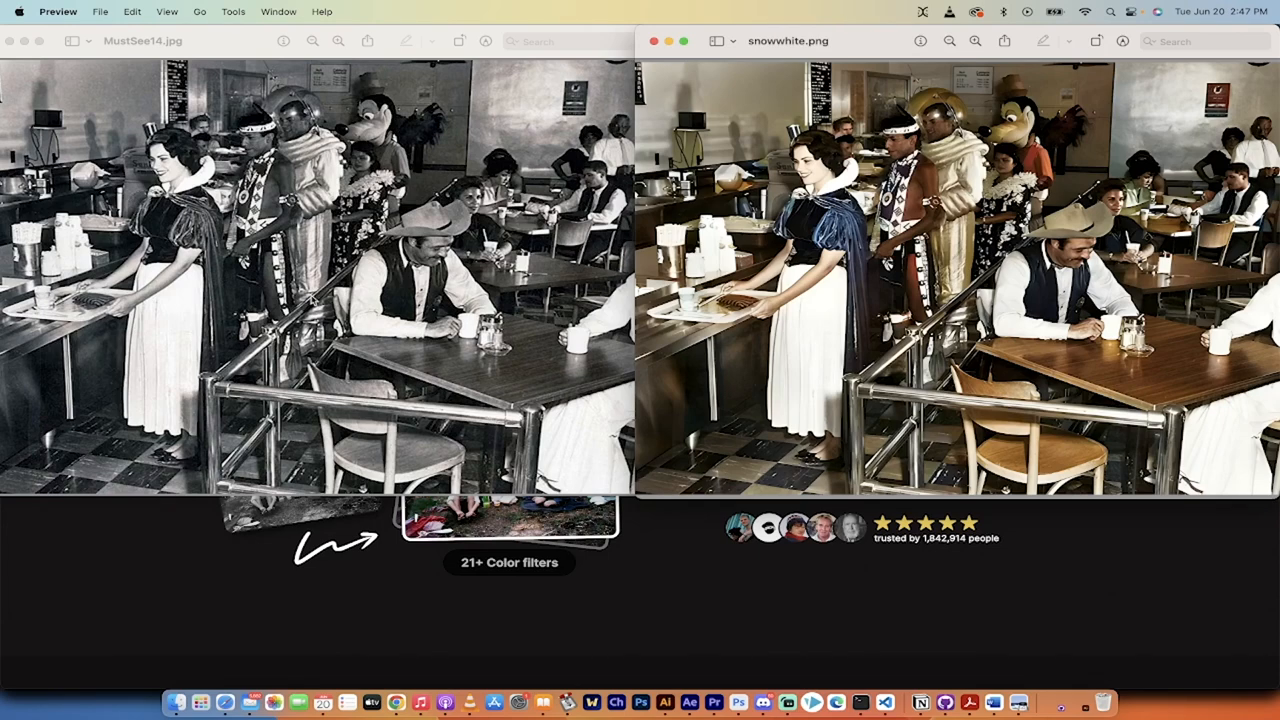
pyautogui.moveTo(313, 302)
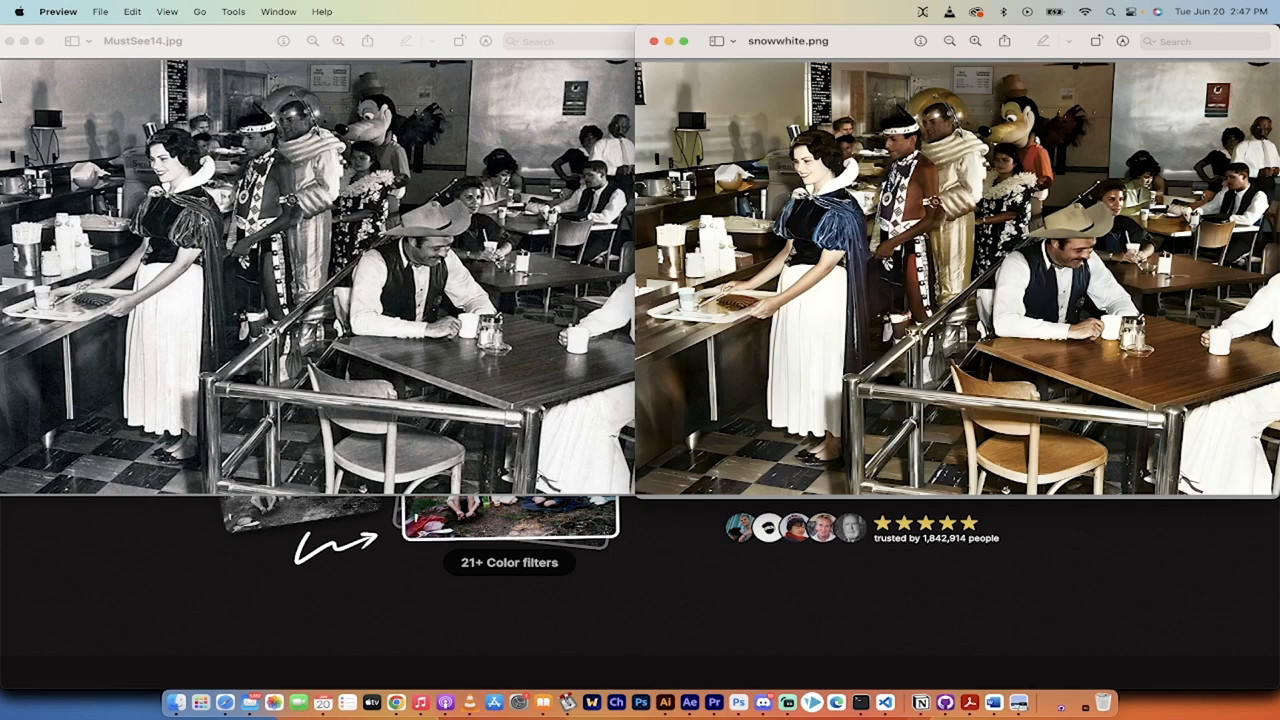
pyautogui.moveTo(757, 267)
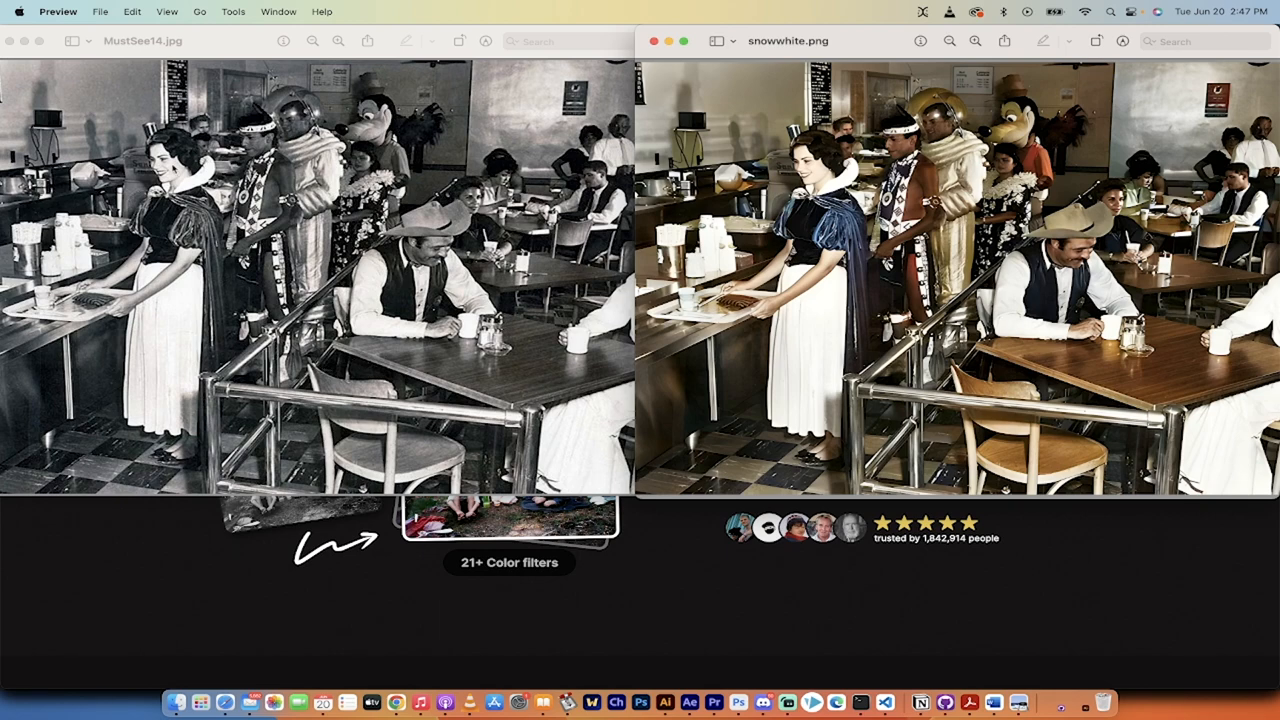
pyautogui.moveTo(147, 564)
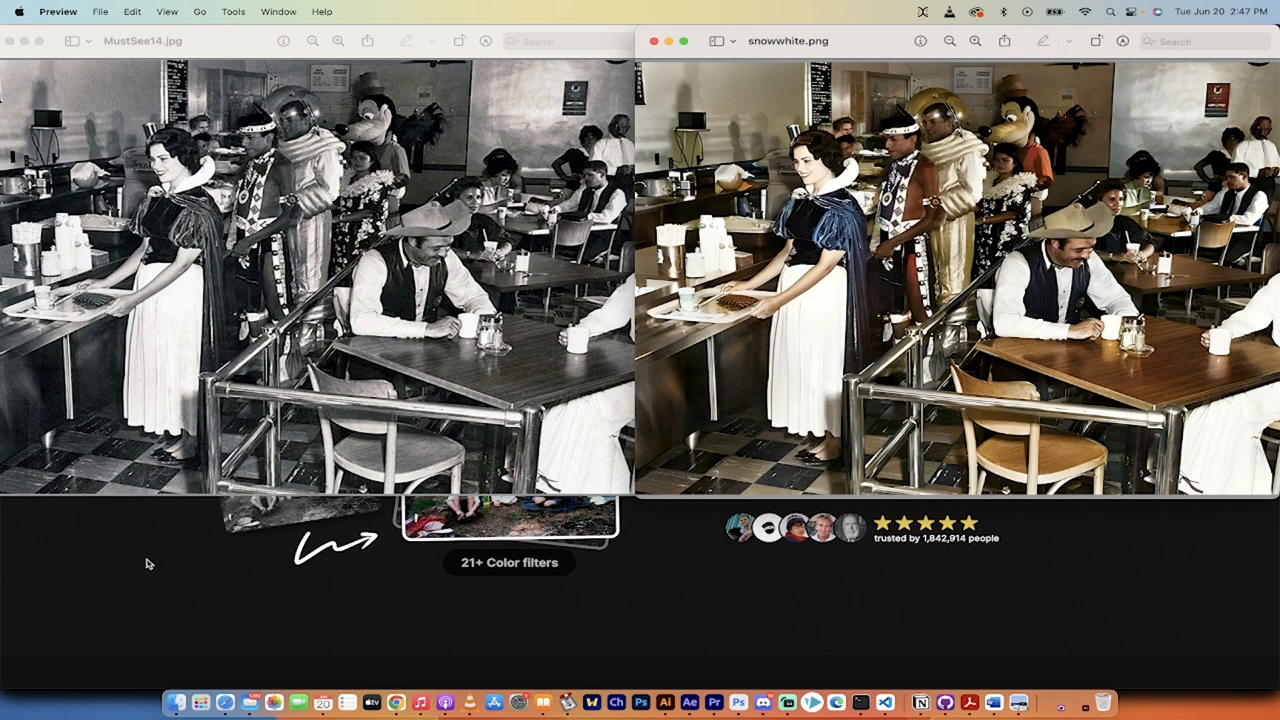
pyautogui.moveTo(430, 337)
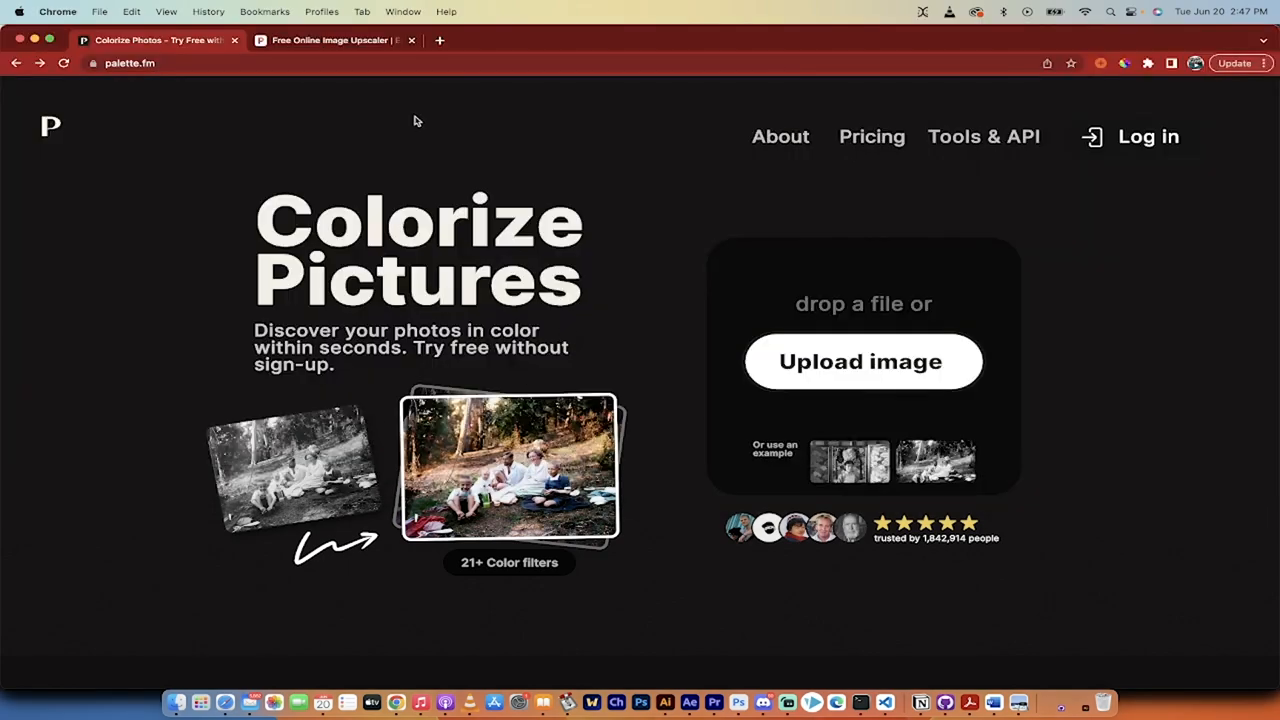
pyautogui.click(130, 63)
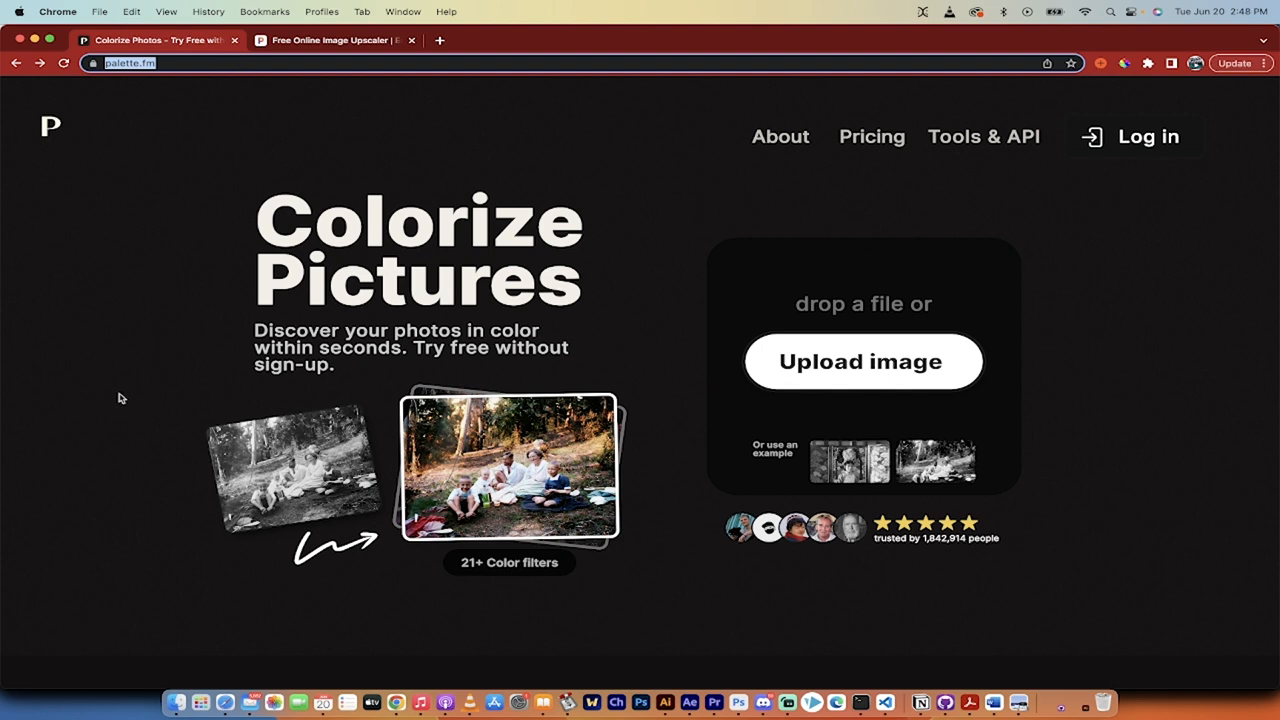
pyautogui.moveTo(420, 373)
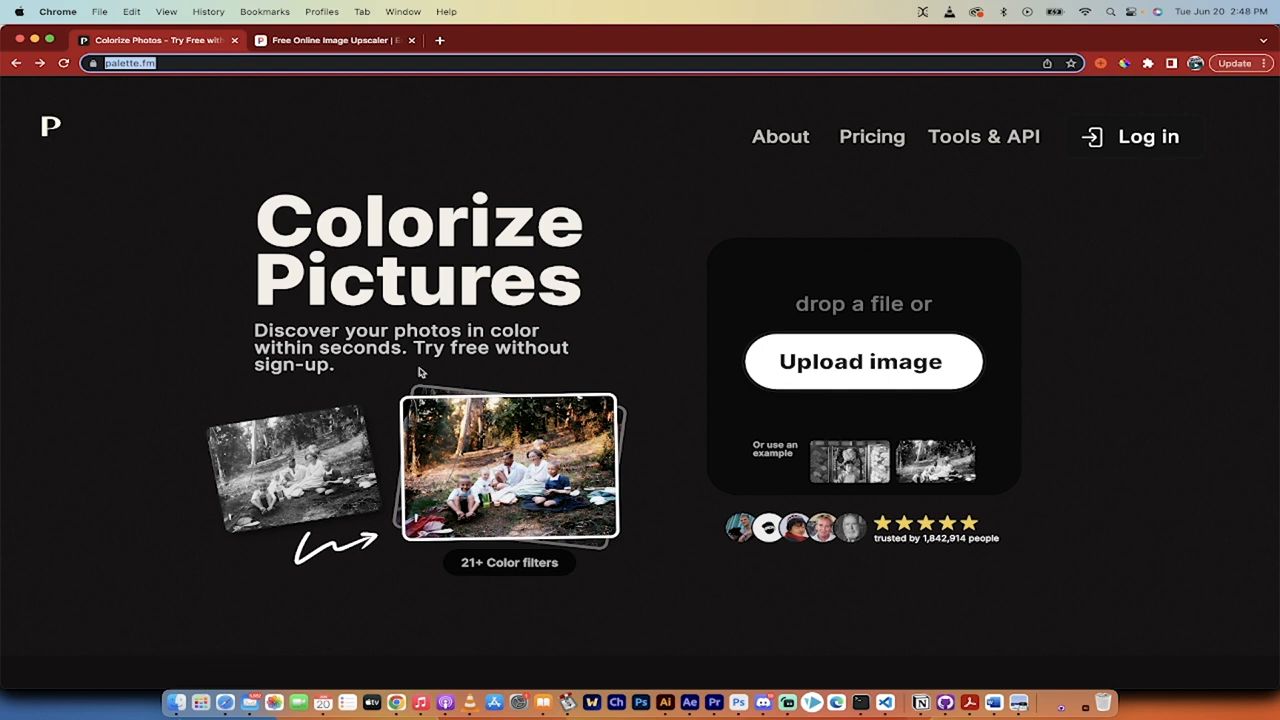
pyautogui.moveTo(175, 703)
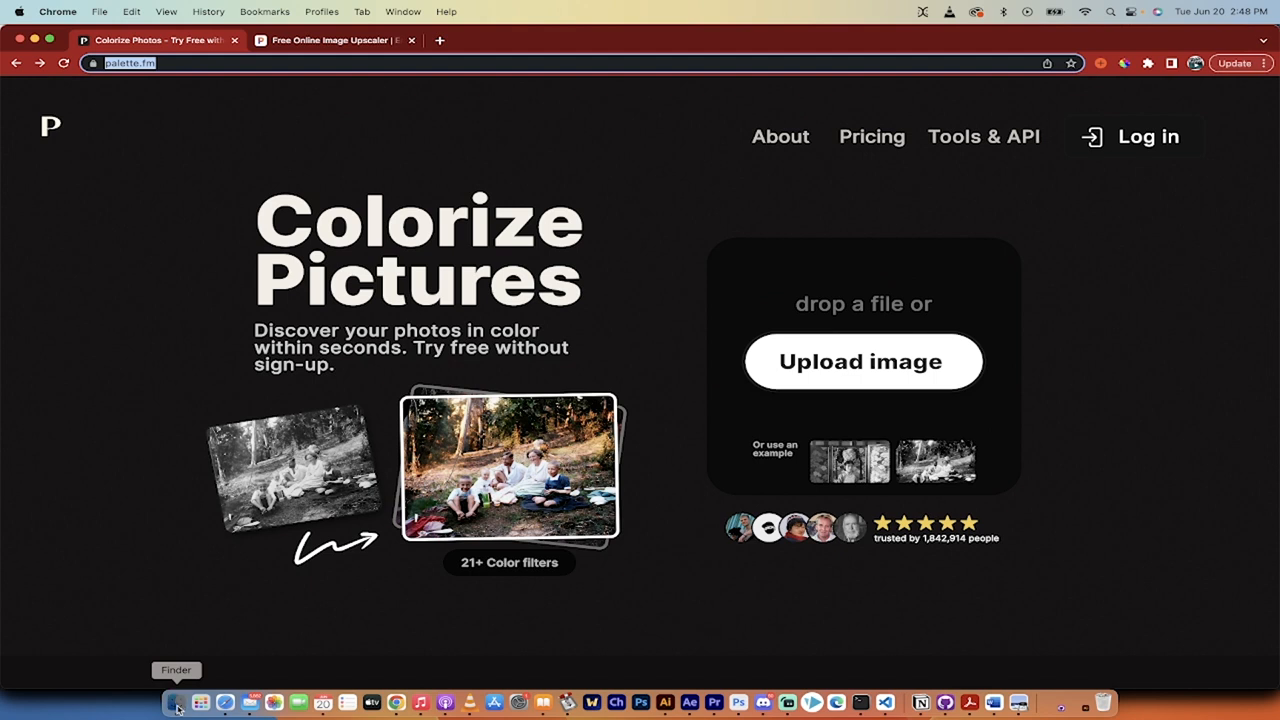
# - Drag MustSee14.jpg from Finder's Pictures folder into Palette.fm's upload area
pyautogui.click(176, 703)
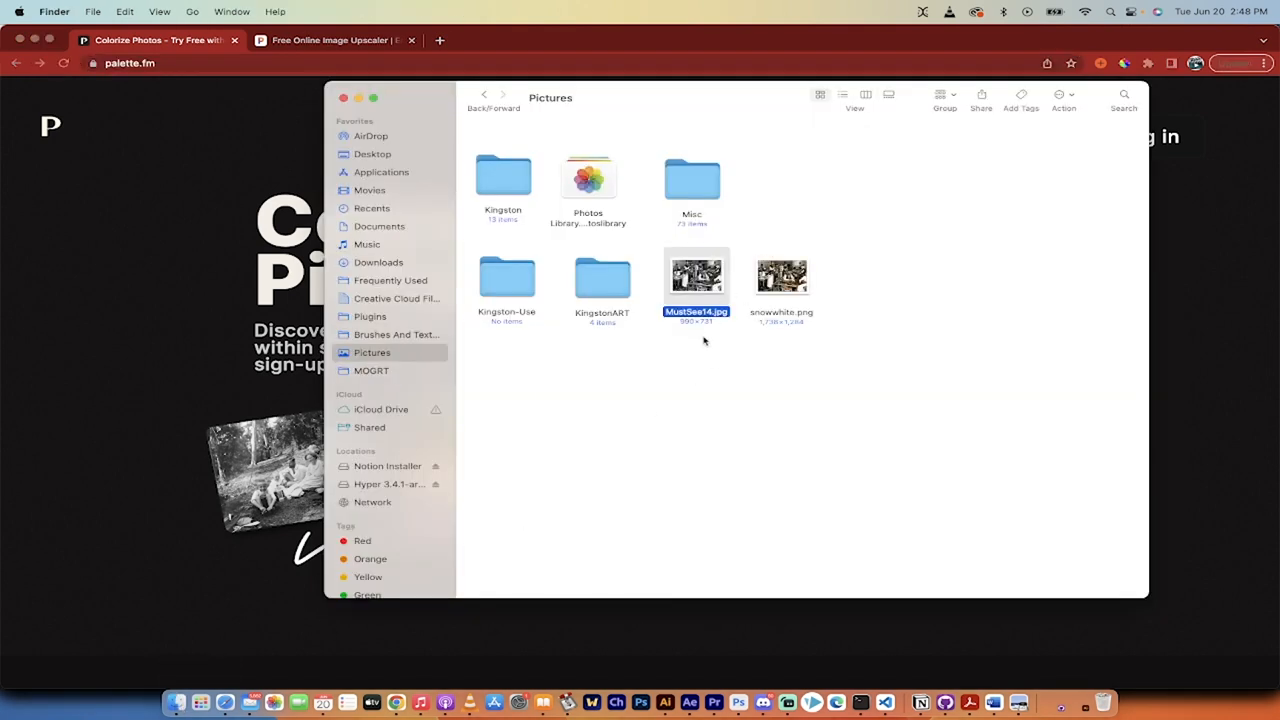
pyautogui.moveTo(682, 328)
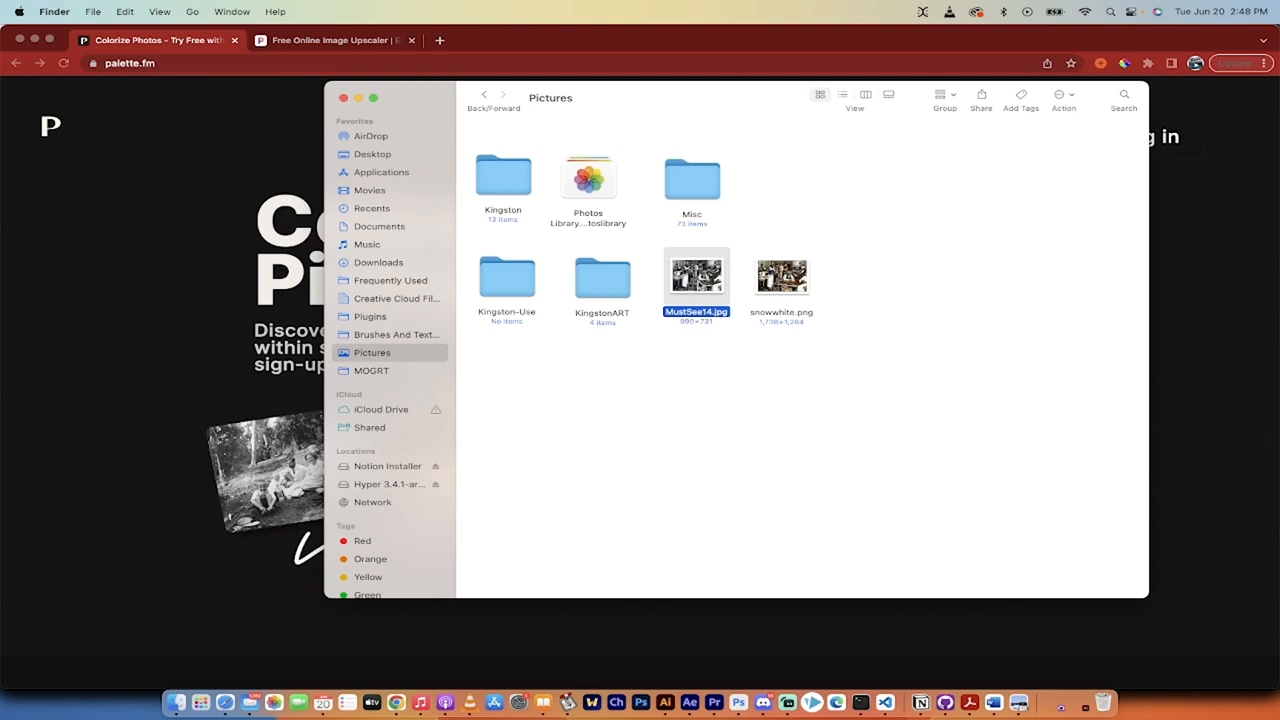
pyautogui.moveTo(697, 275); pyautogui.dragTo(562, 360)
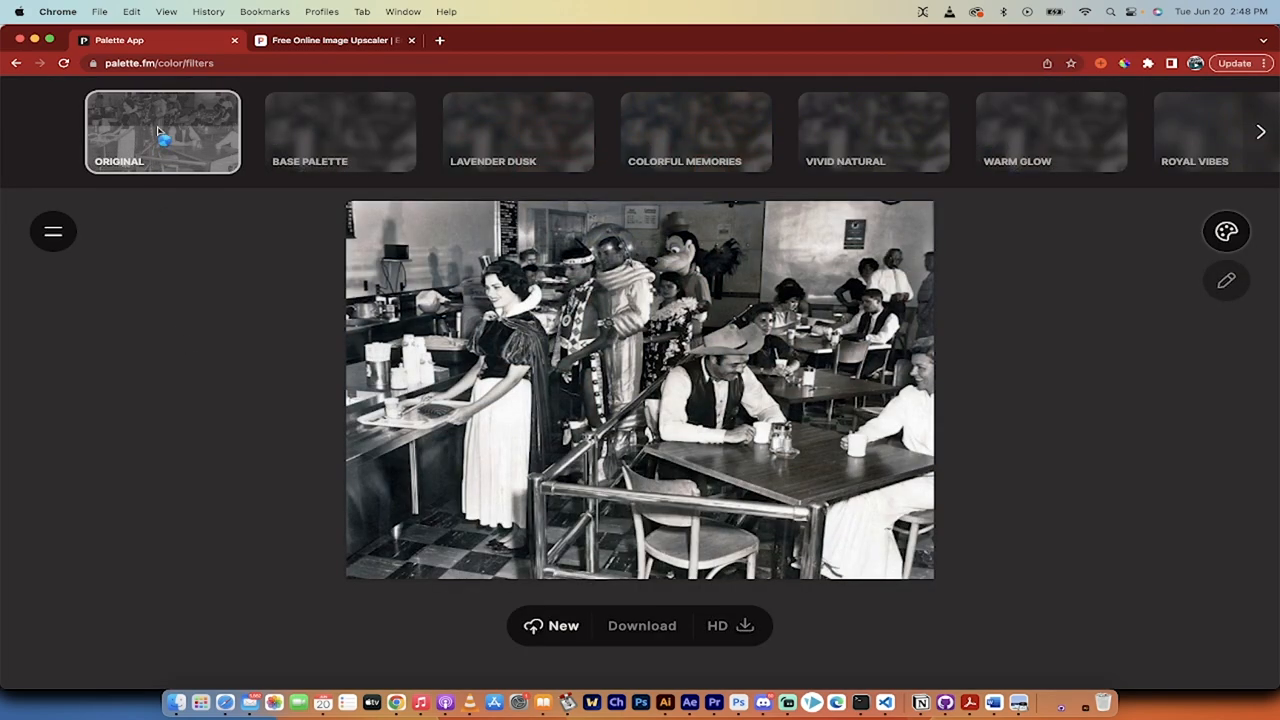
# - Apply the Base Palette filter and download the free 582 x 430 colorized JPG
pyautogui.click(340, 131)
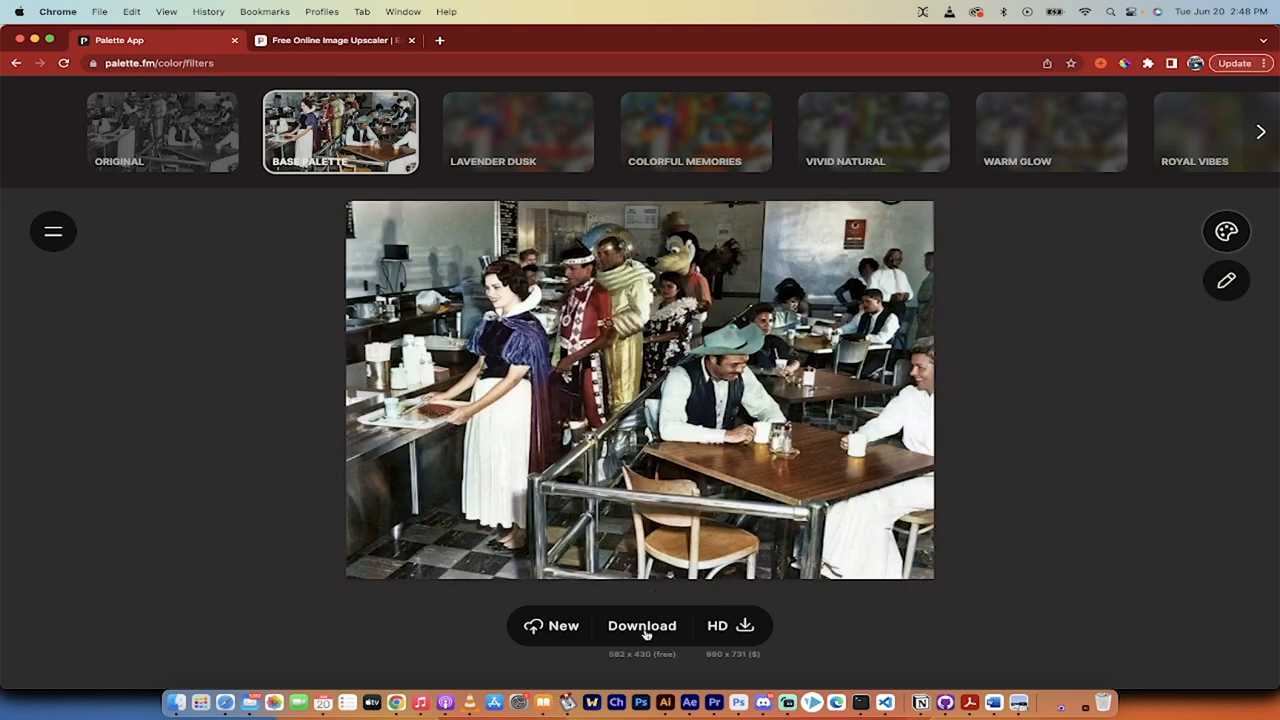
pyautogui.click(641, 625)
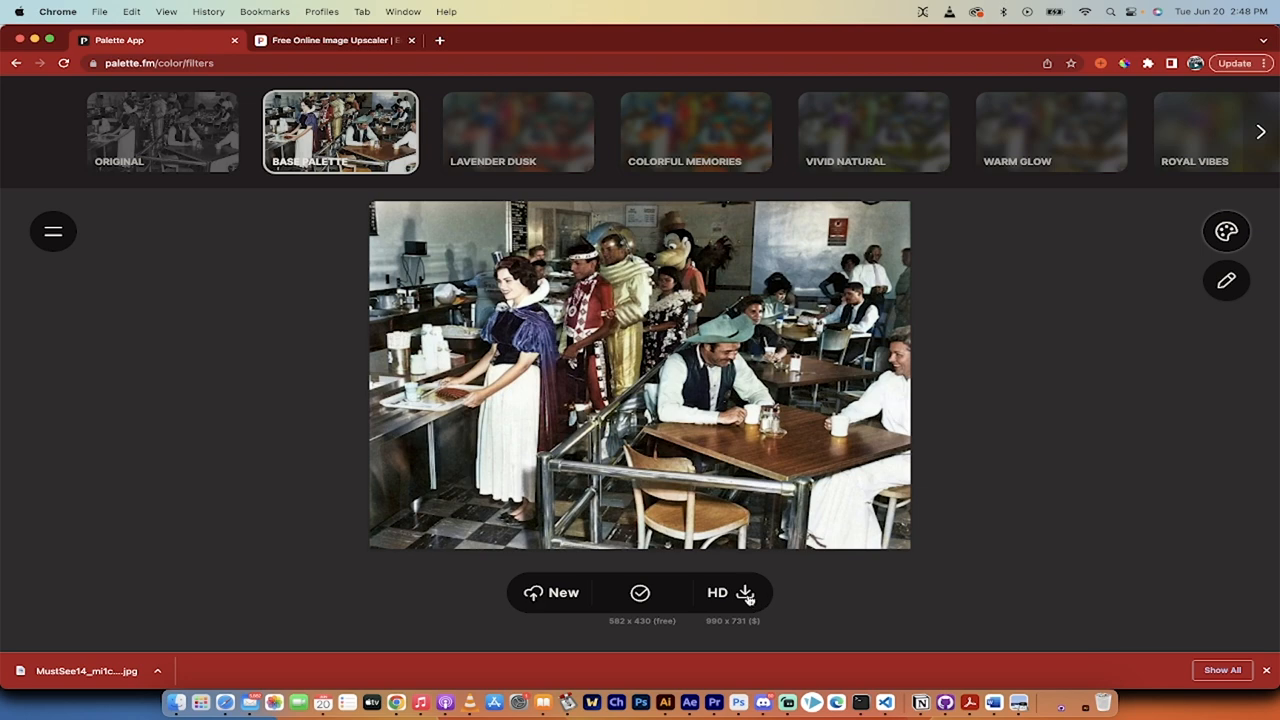
pyautogui.moveTo(365, 610)
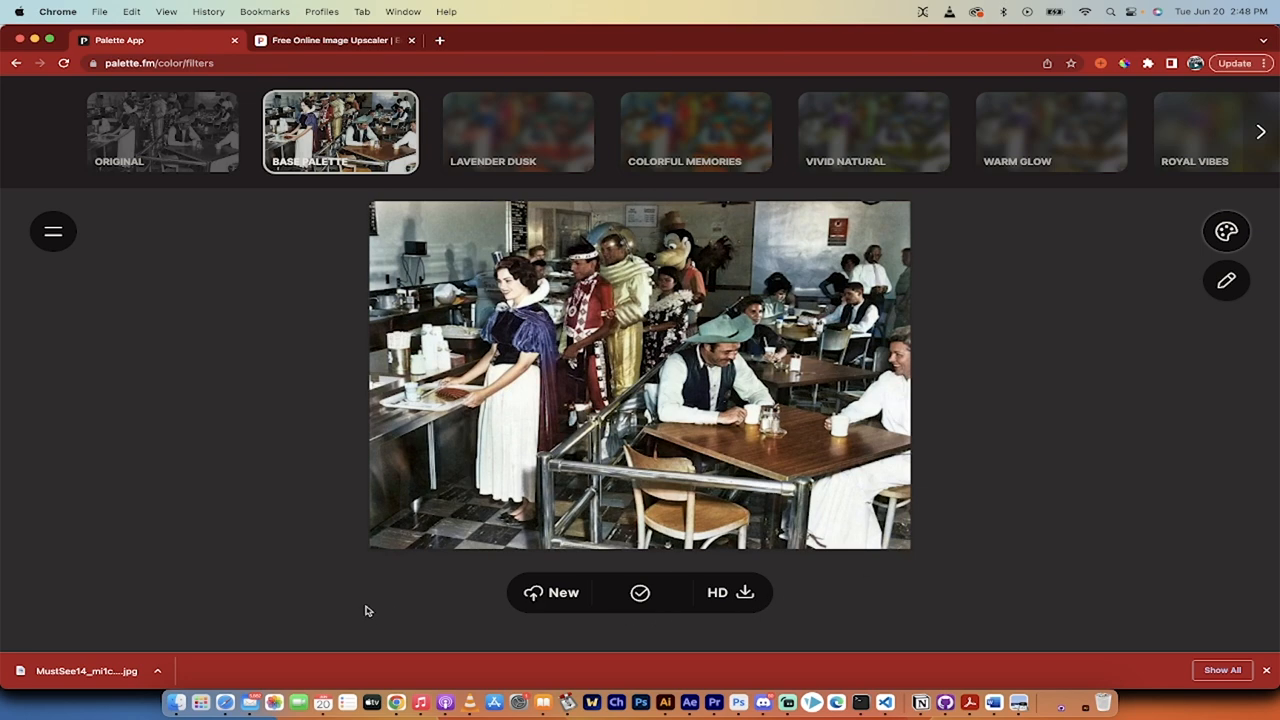
pyautogui.moveTo(195, 579)
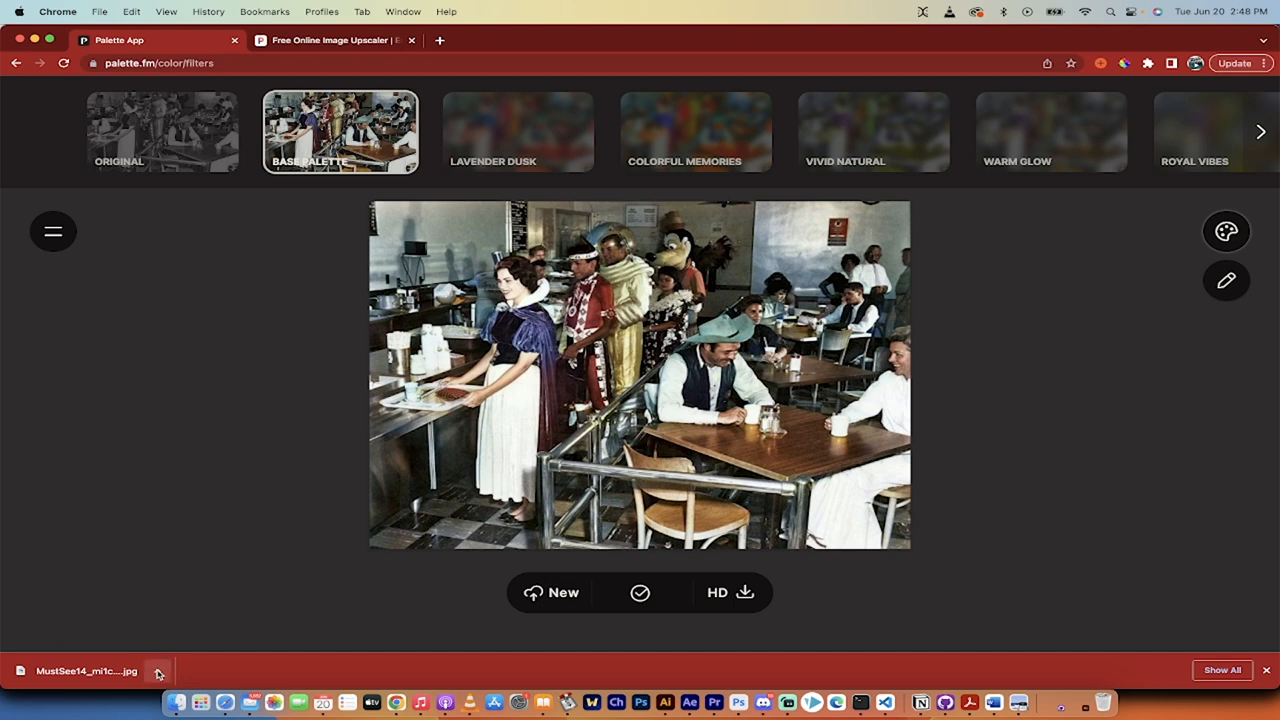
# - Reveal the downloaded colorized JPG in Finder and begin an upload on Pixelcut's Image Upscaler
pyautogui.click(158, 671)
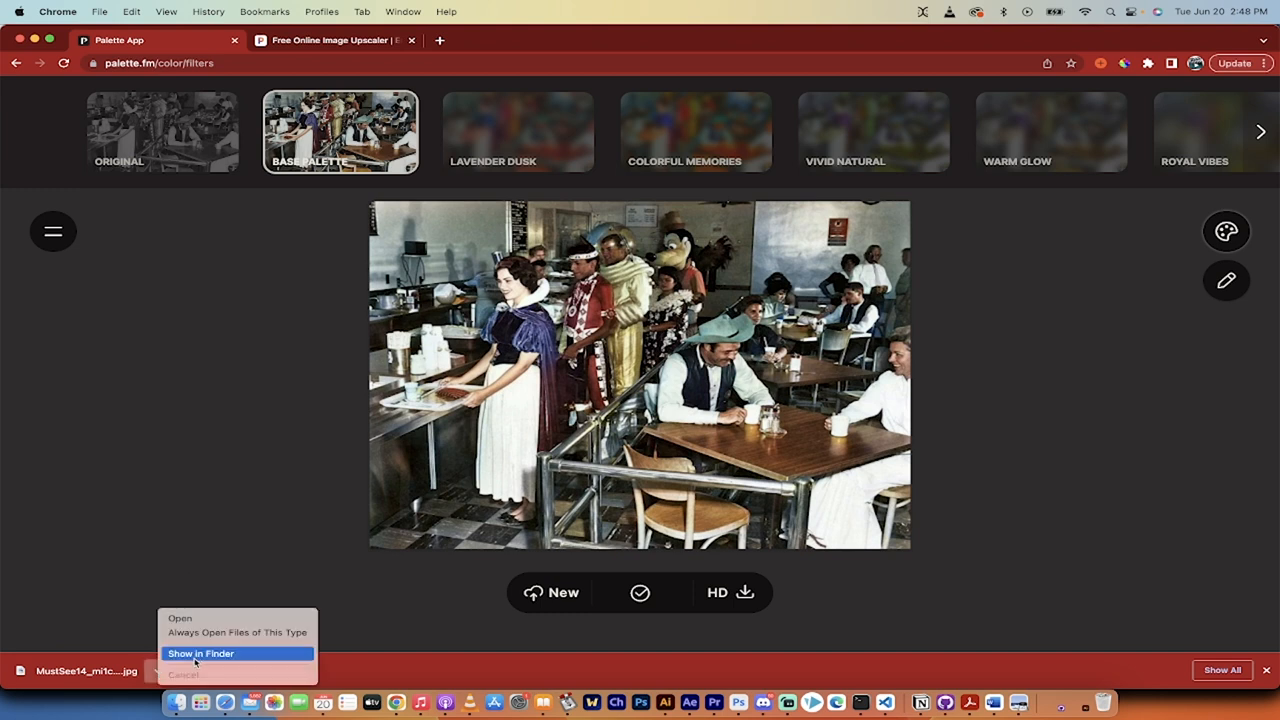
pyautogui.click(201, 653)
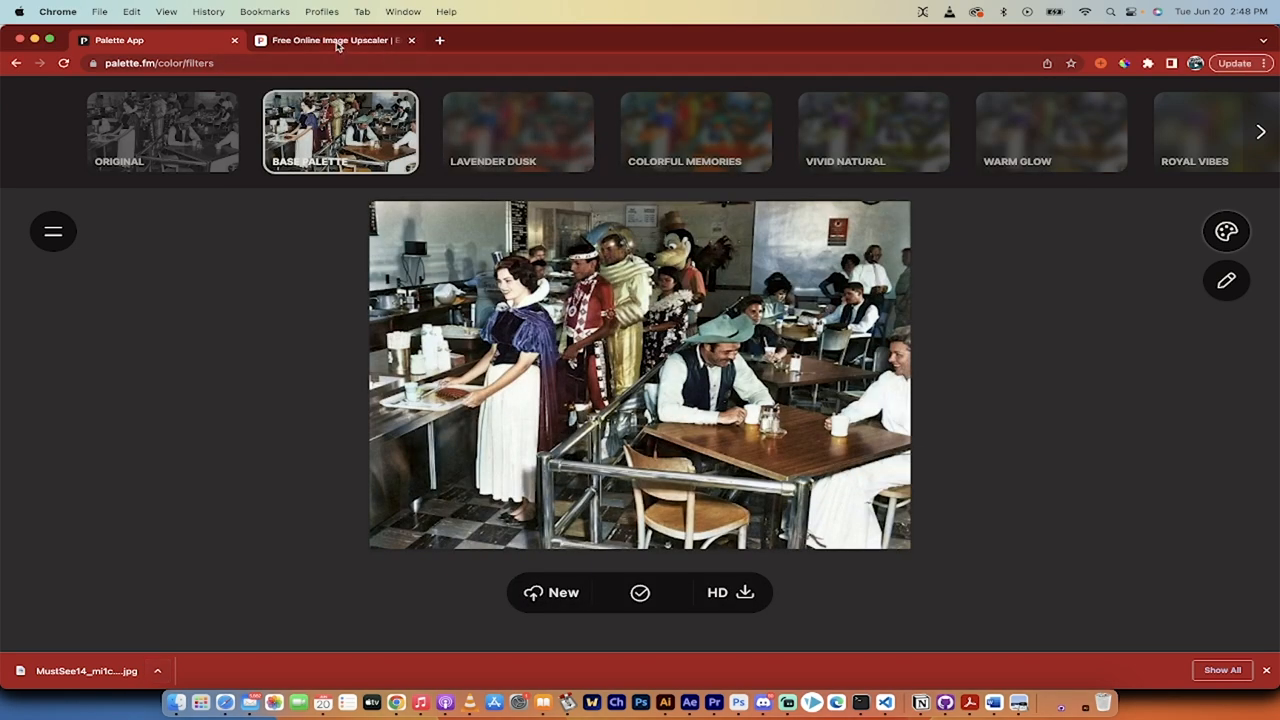
pyautogui.click(330, 40)
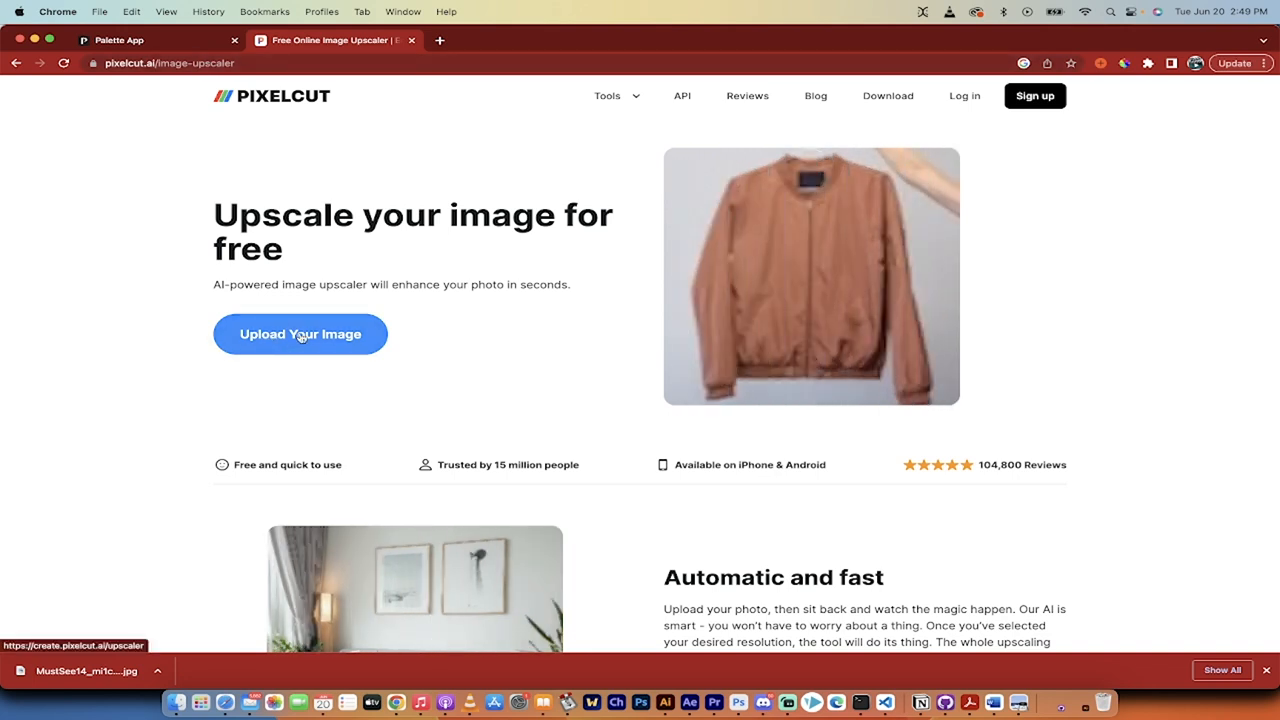
pyautogui.click(300, 334)
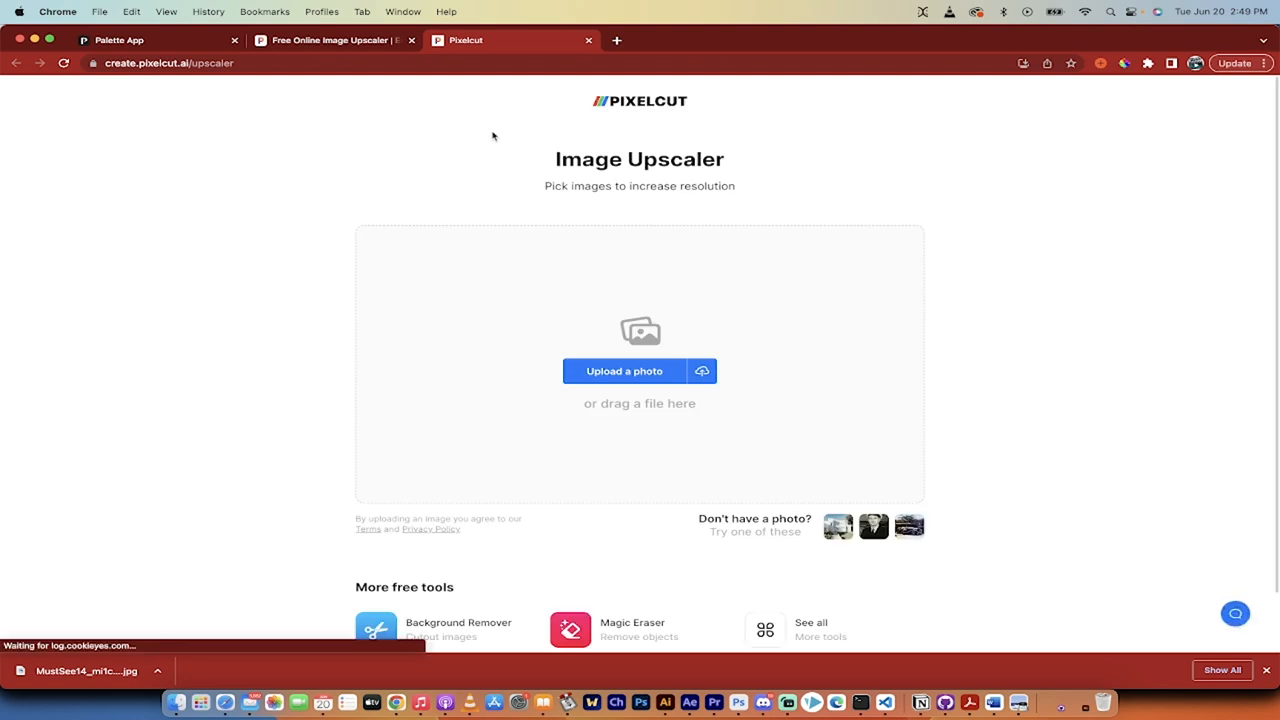
pyautogui.moveTo(177, 703)
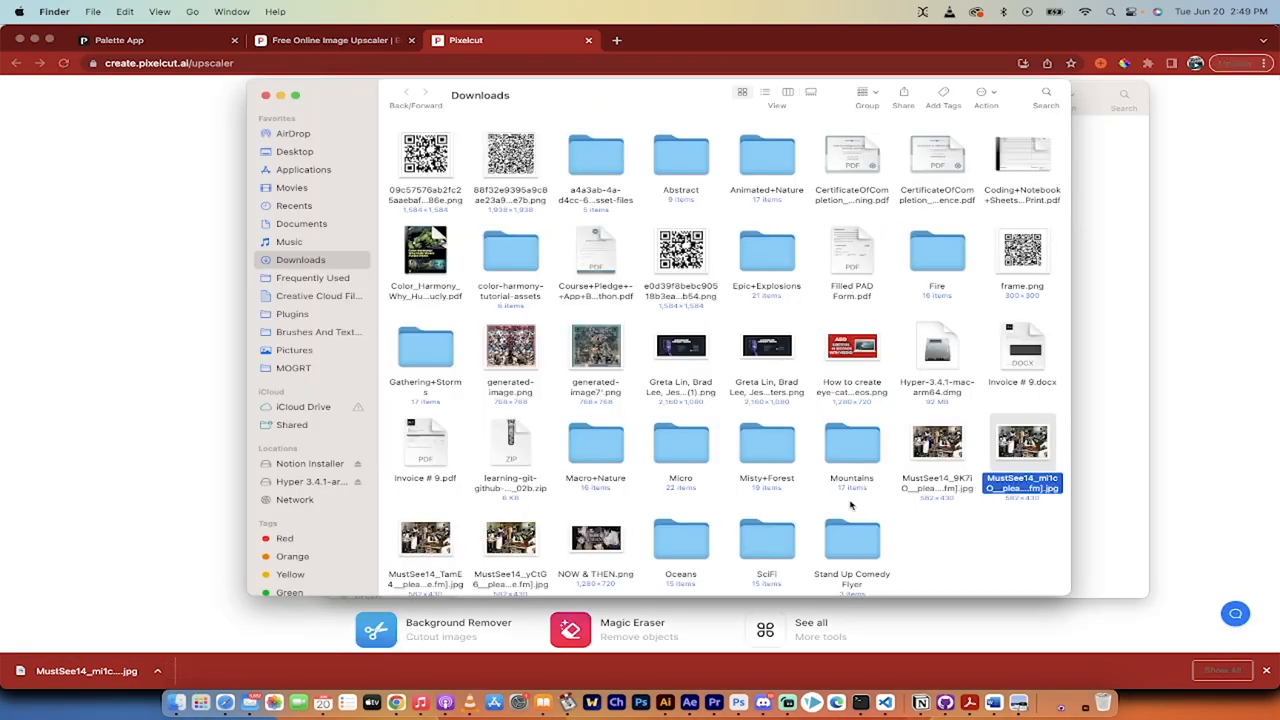
# - Load the colorized MustSee14 JPG from Downloads into Pixelcut's Upscale Image editor
pyautogui.scroll(-3)
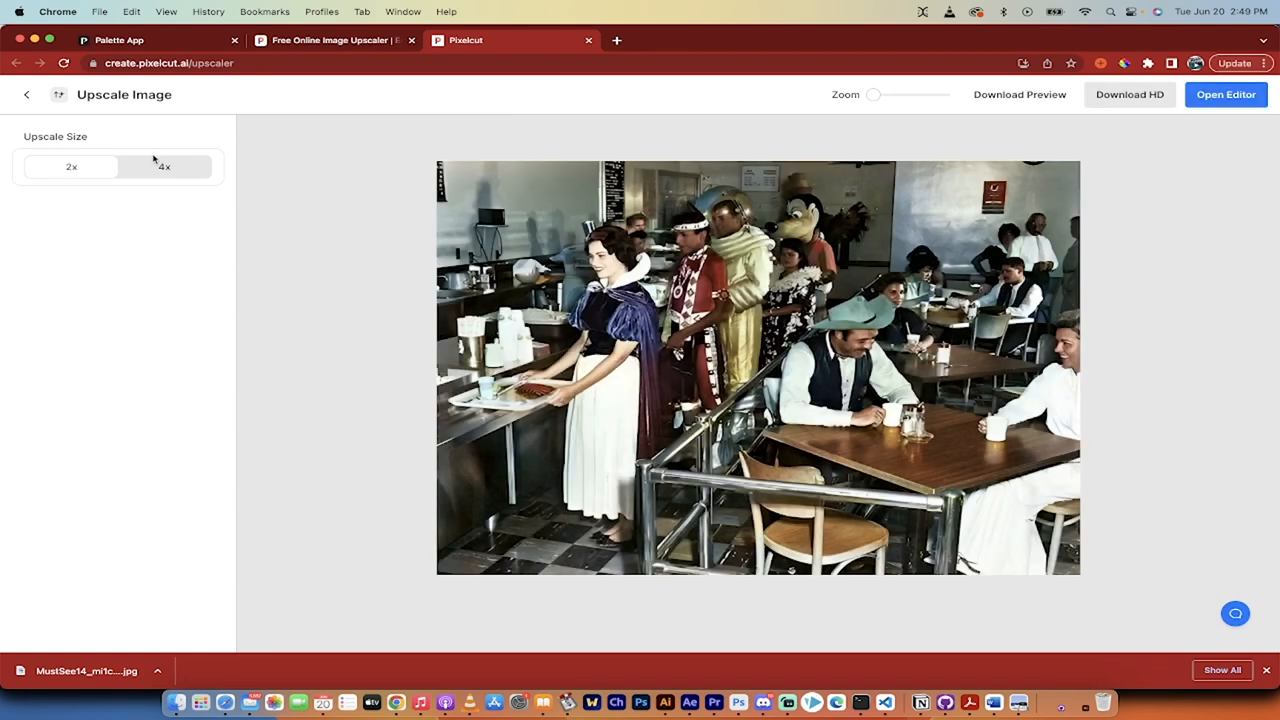
# - Select the 4x upscale size for the colorized cafeteria photo
pyautogui.click(163, 167)
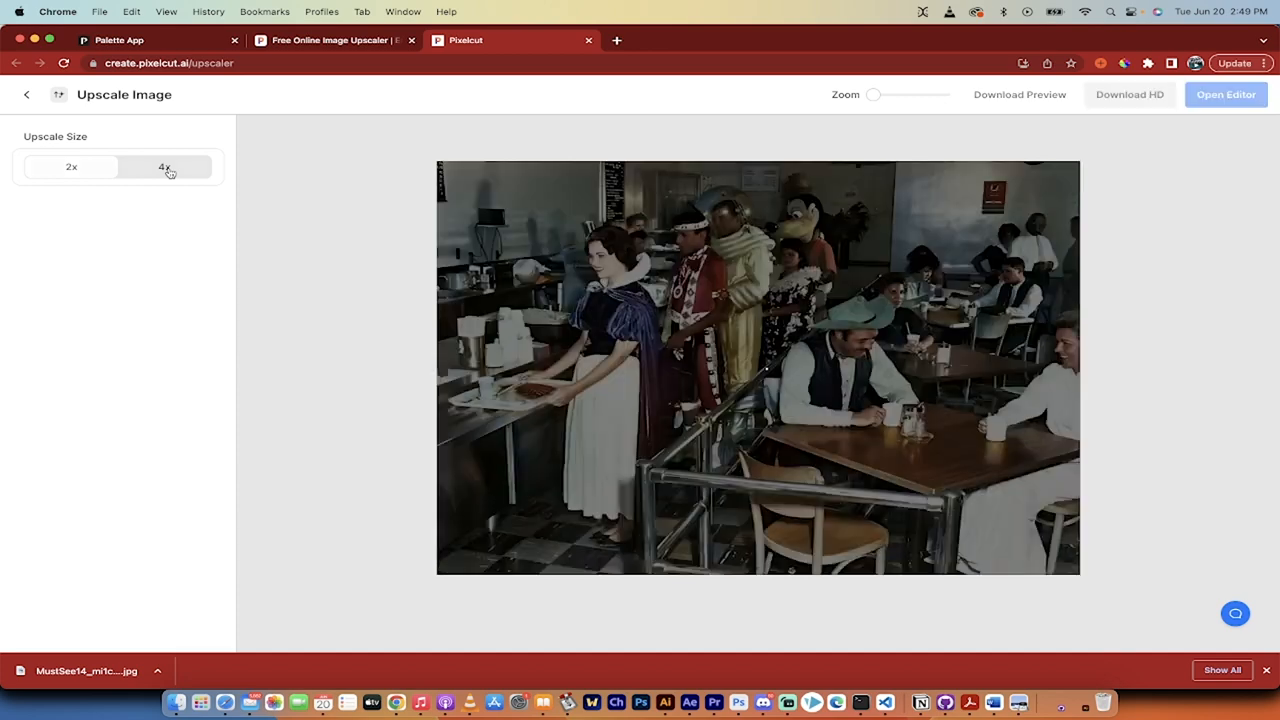
pyautogui.click(164, 166)
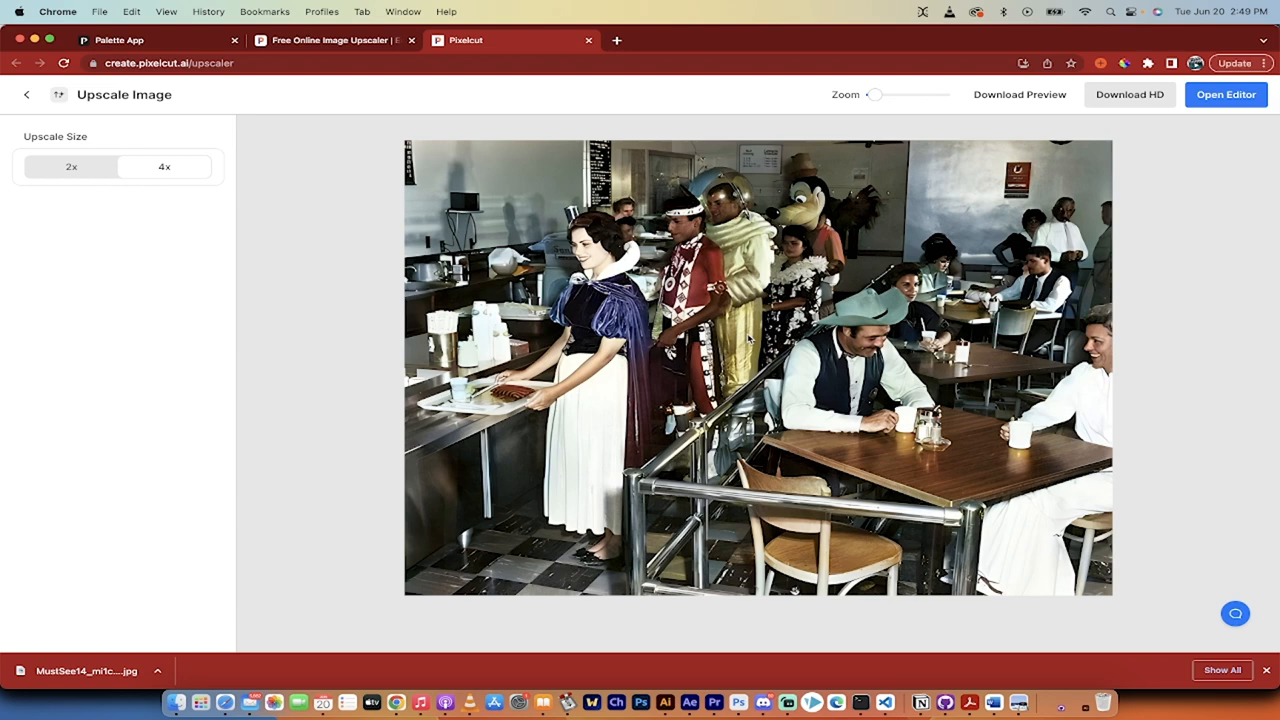
pyautogui.moveTo(826, 216)
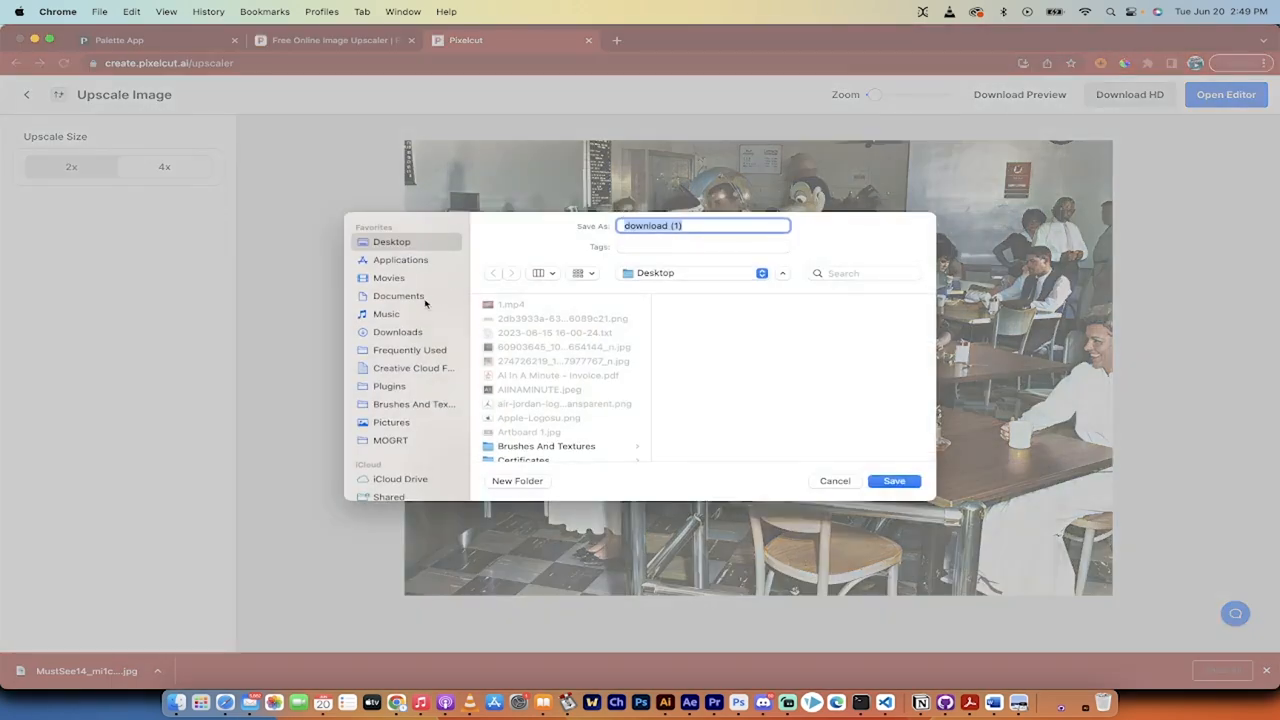
# - Save the 4x upscaled image under the name snowwhite
pyautogui.write('snowwhite1')
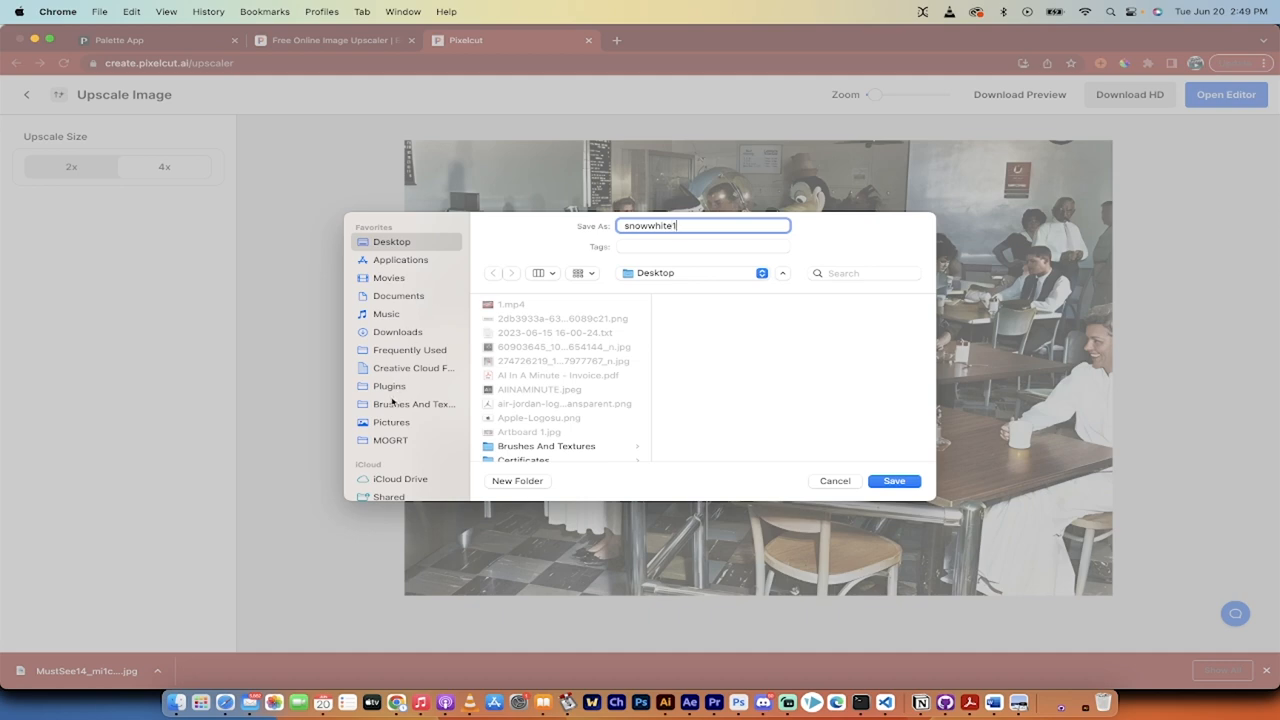
pyautogui.click(893, 481)
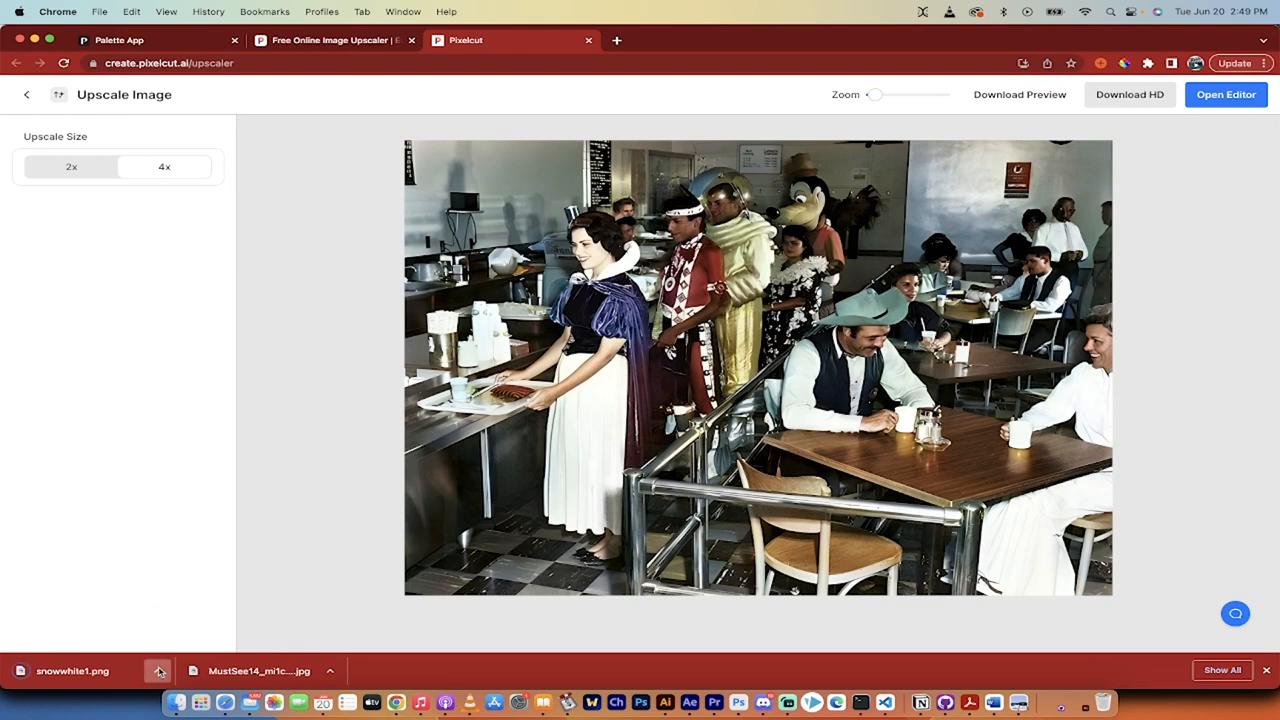
# - Reveal snowwhite1.png in Finder and view its Get Info details (4.3 MB, 1912 × 1412)
pyautogui.click(157, 670)
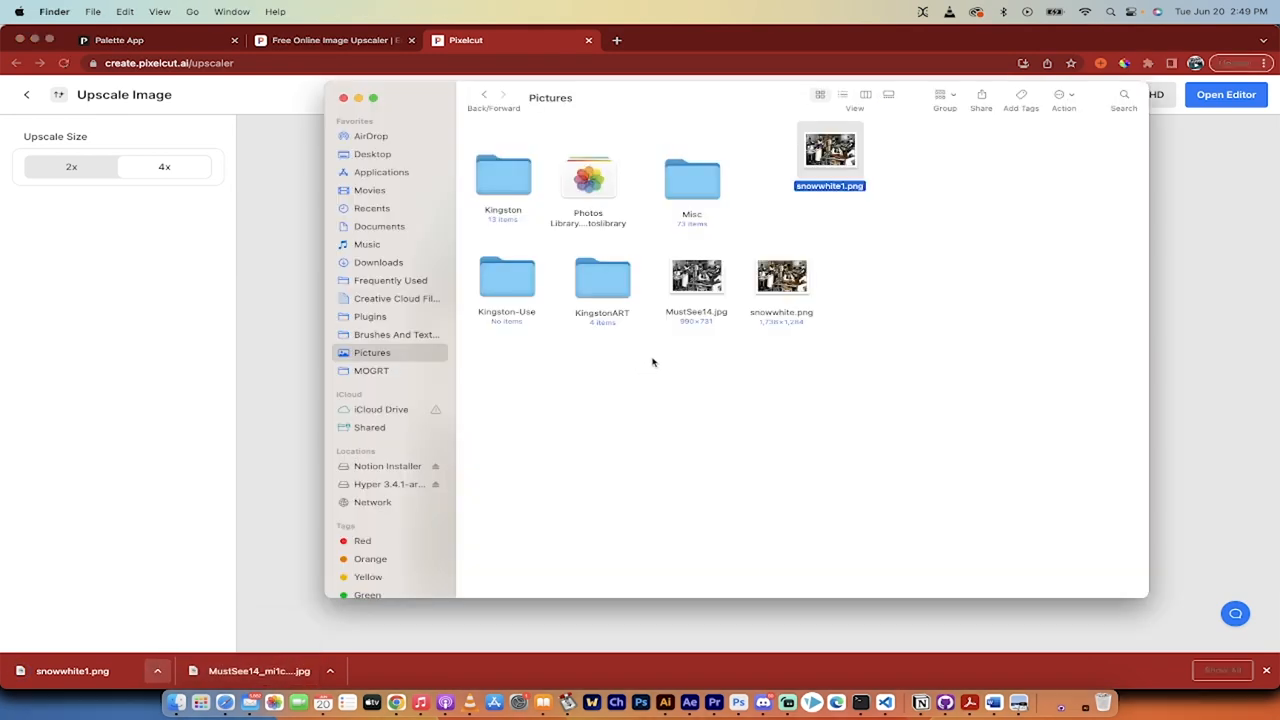
pyautogui.rightClick(829, 150)
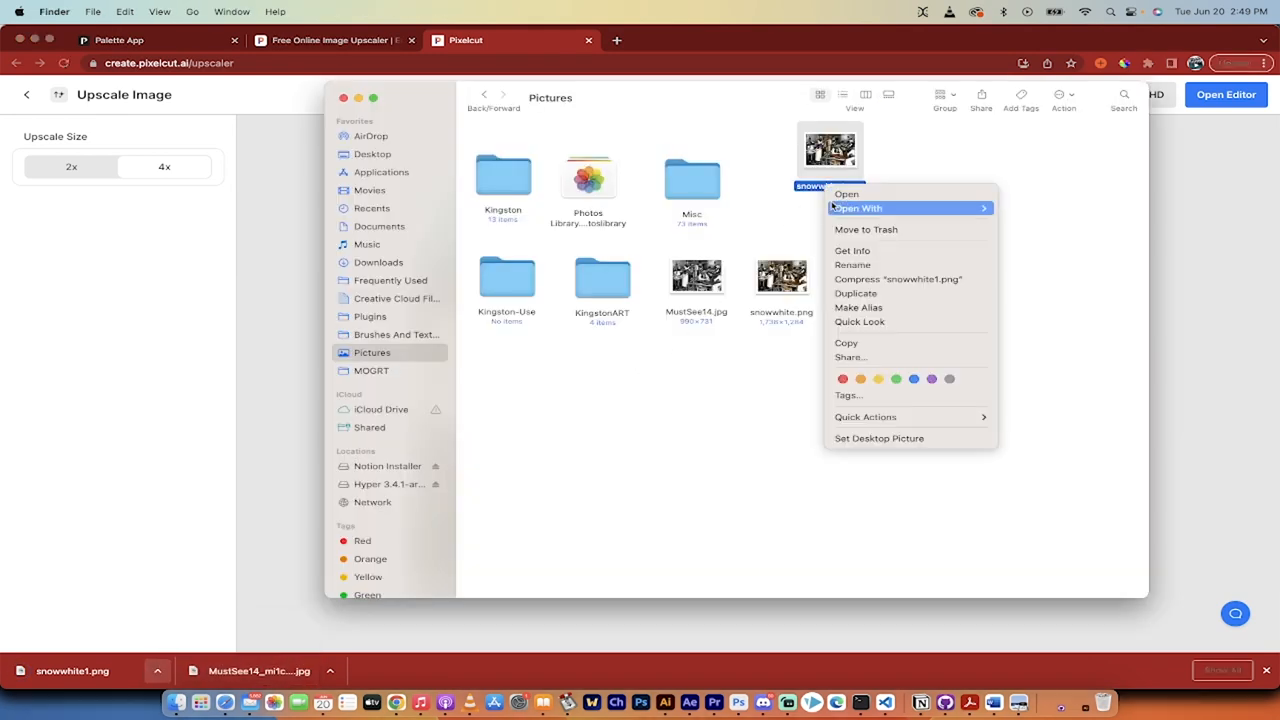
pyautogui.moveTo(852, 250)
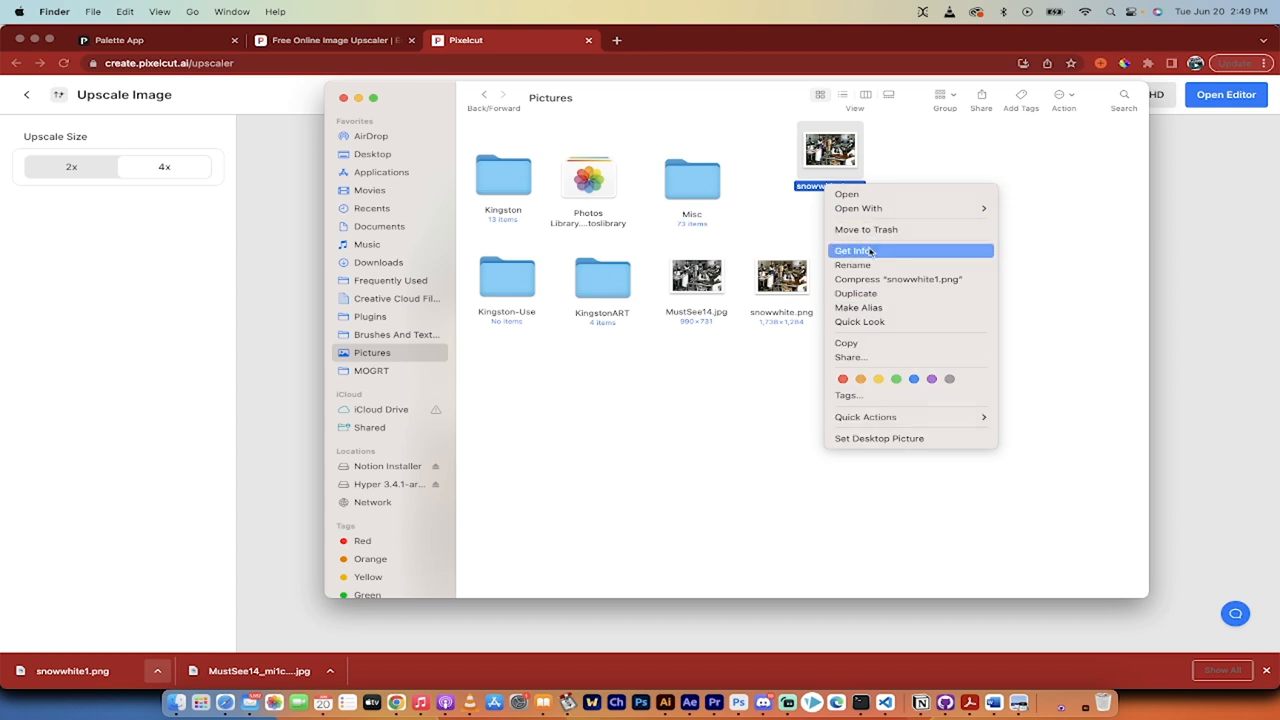
pyautogui.click(852, 250)
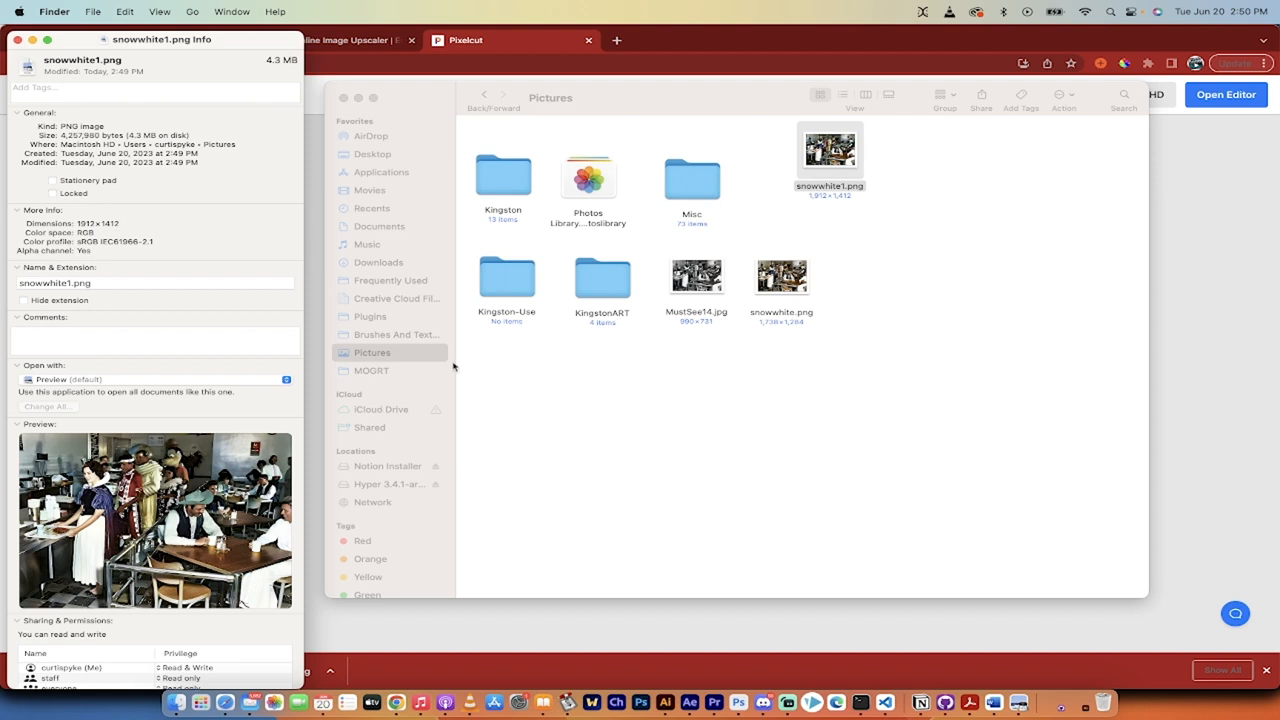
pyautogui.moveTo(446, 515)
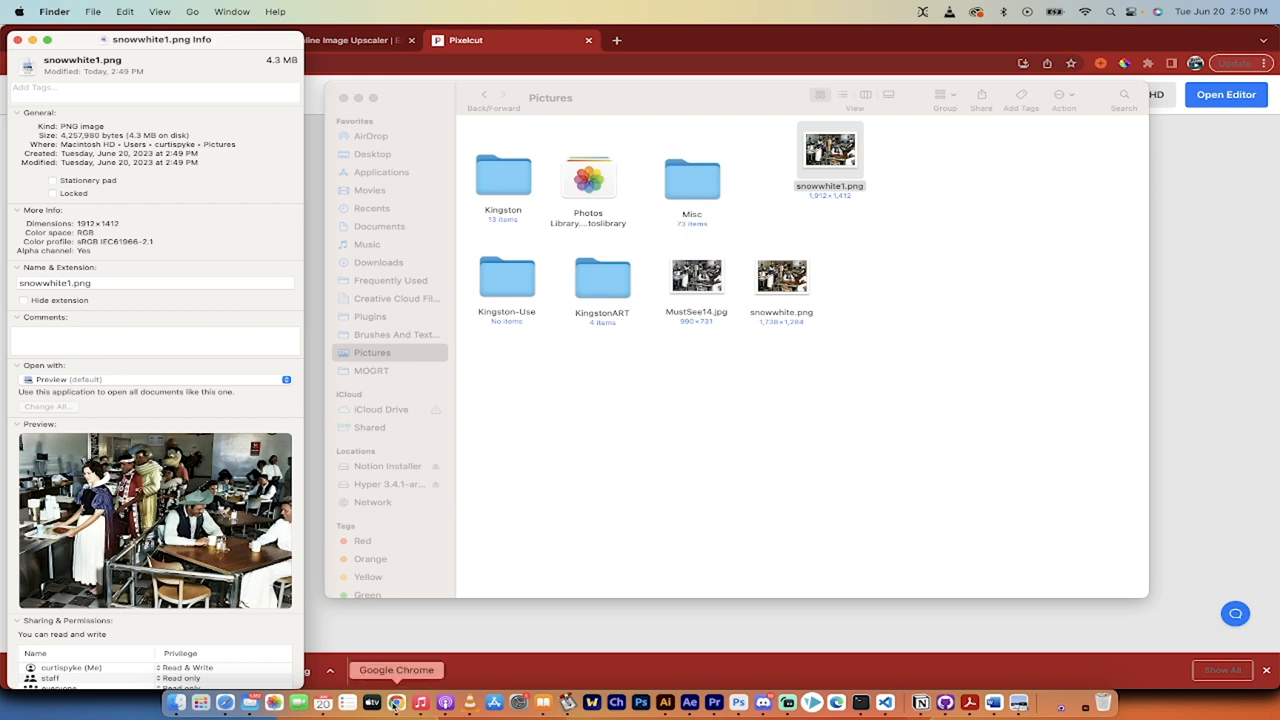
pyautogui.moveTo(763, 712)
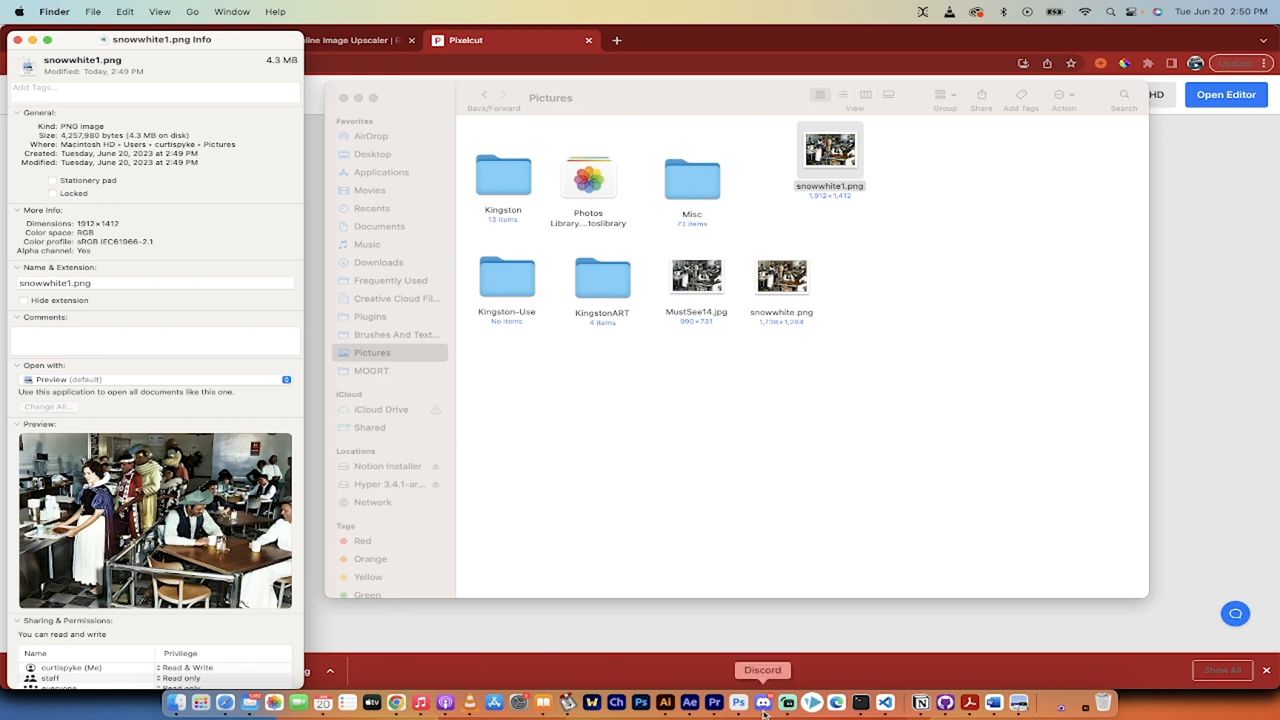